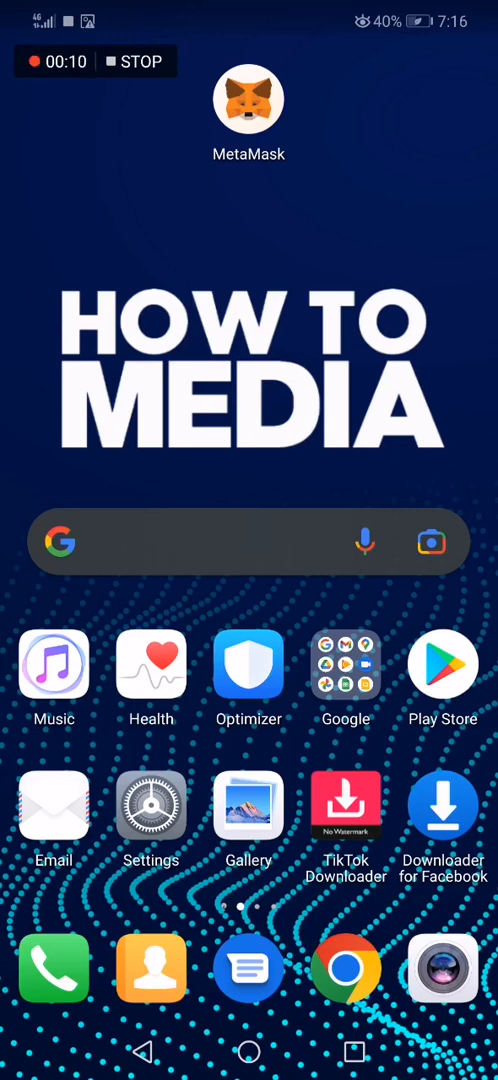
- Launch MetaMask from the home screen, landing on Account 1 on Ethereum Main Network
left_click(248, 100)
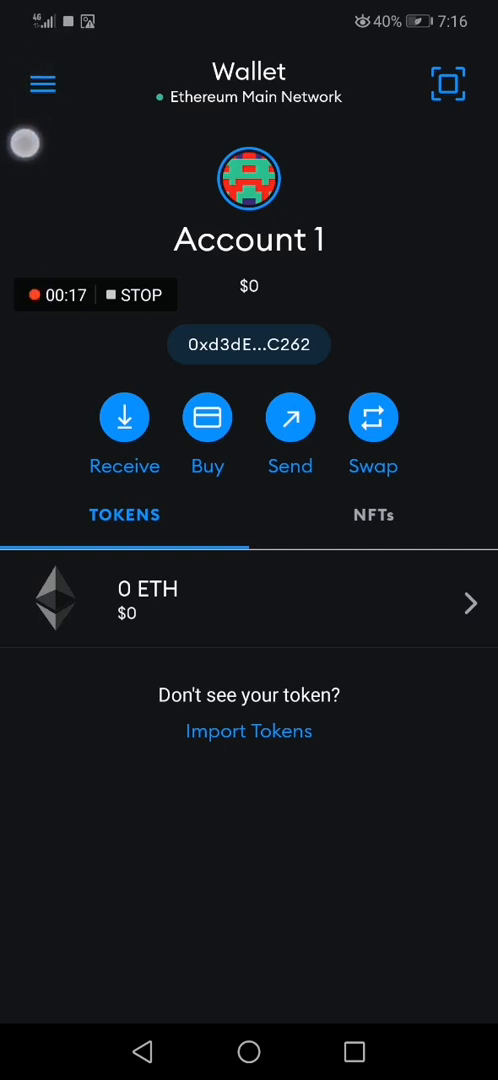
- Reach Settings through the wallet's side menu, heading toward the Advanced page
left_click(42, 84)
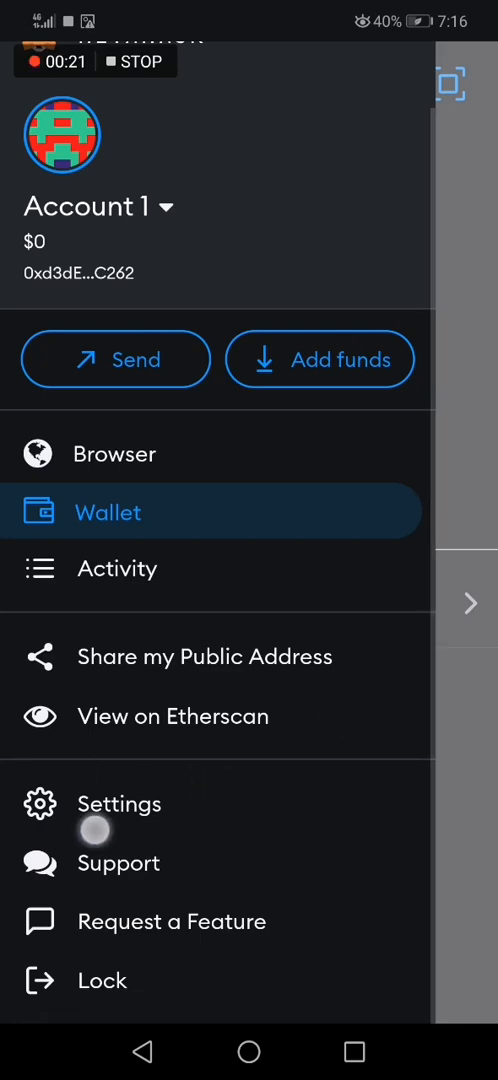
left_click(120, 804)
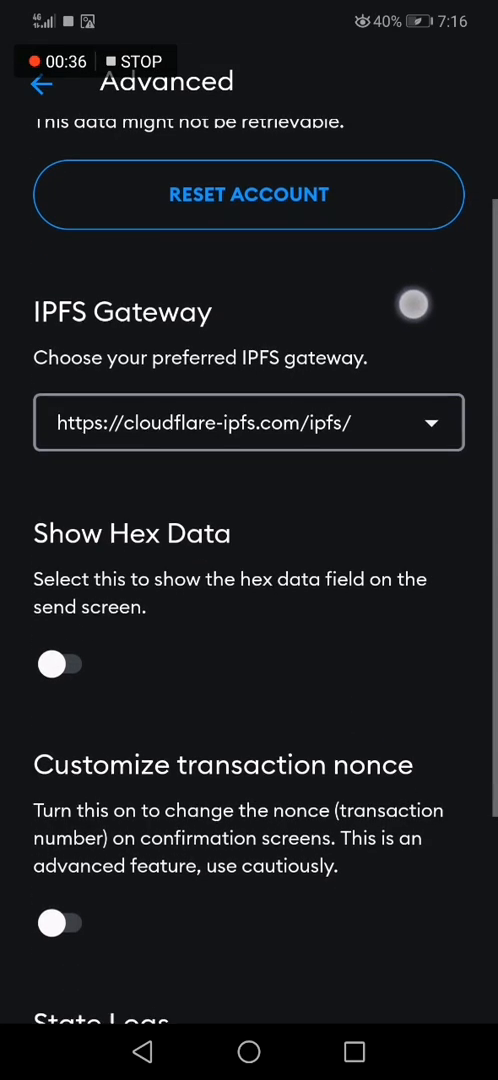
- View the IPFS Gateway options, keep cloudflare-ipfs.com selected, and go back to Settings
left_click(248, 422)
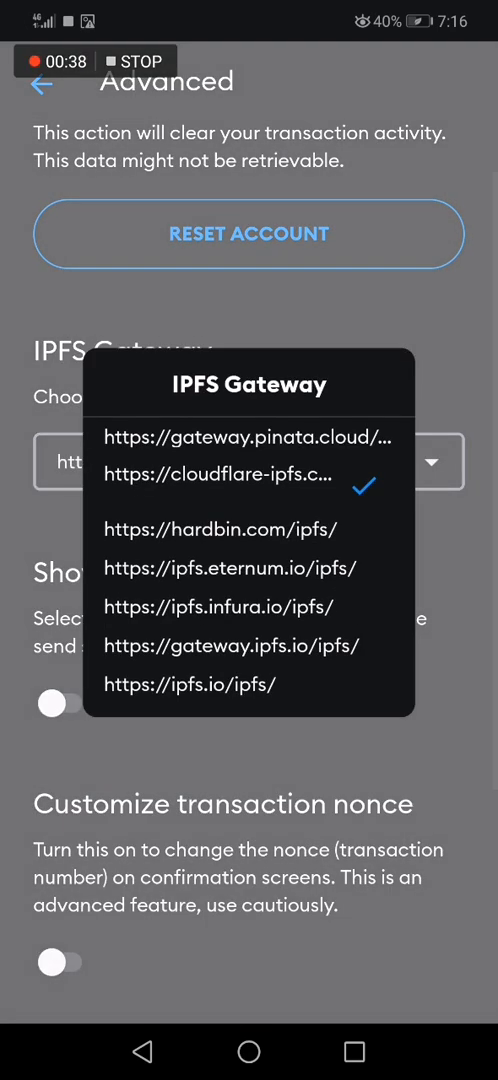
left_click(248, 568)
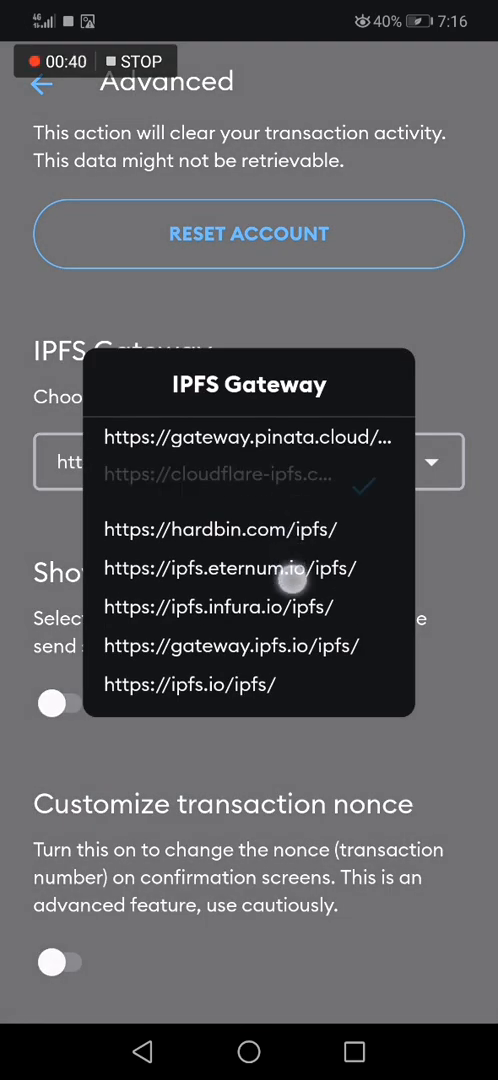
left_click(216, 472)
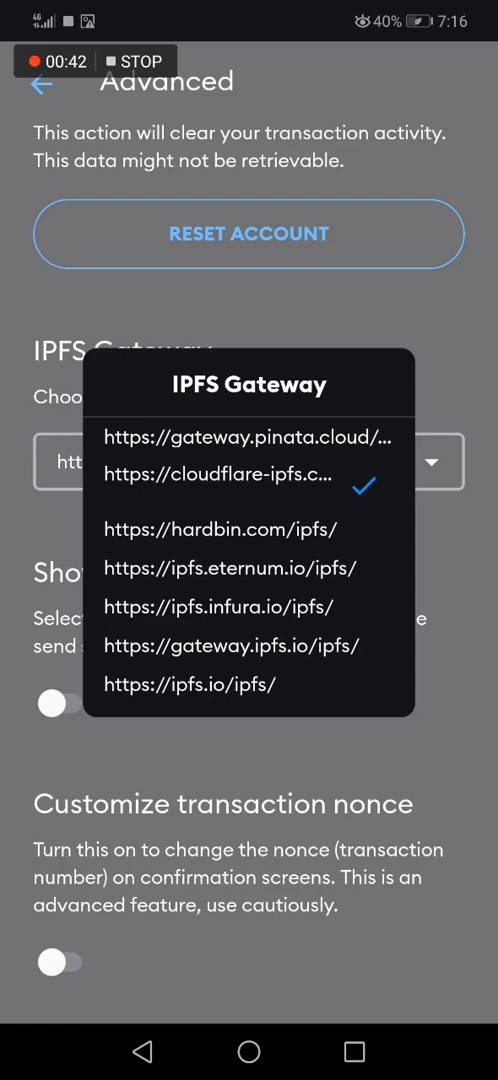
left_click(220, 472)
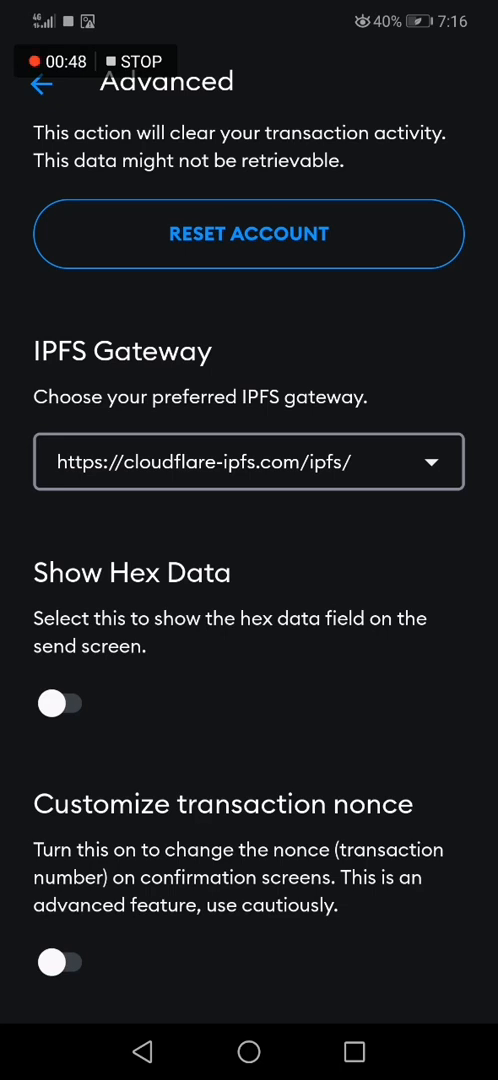
left_click(38, 88)
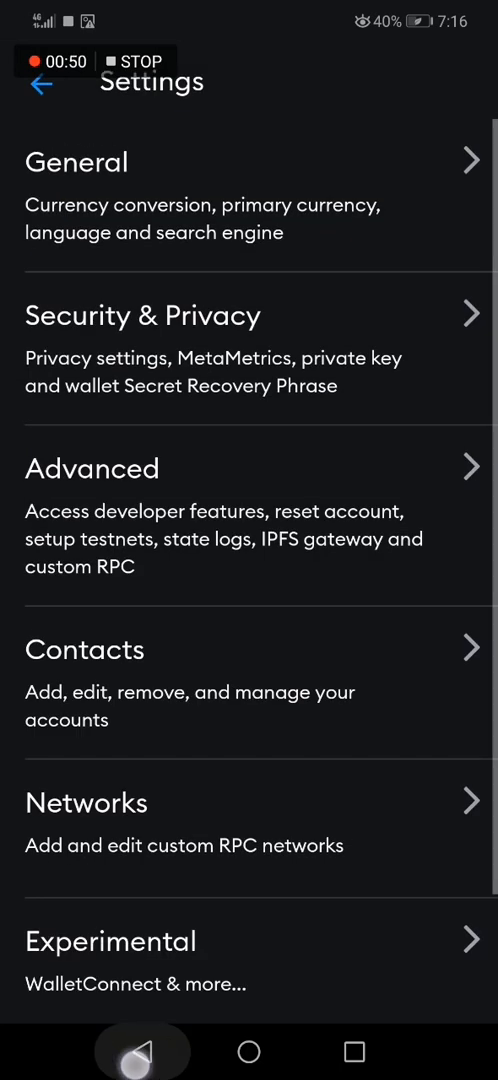